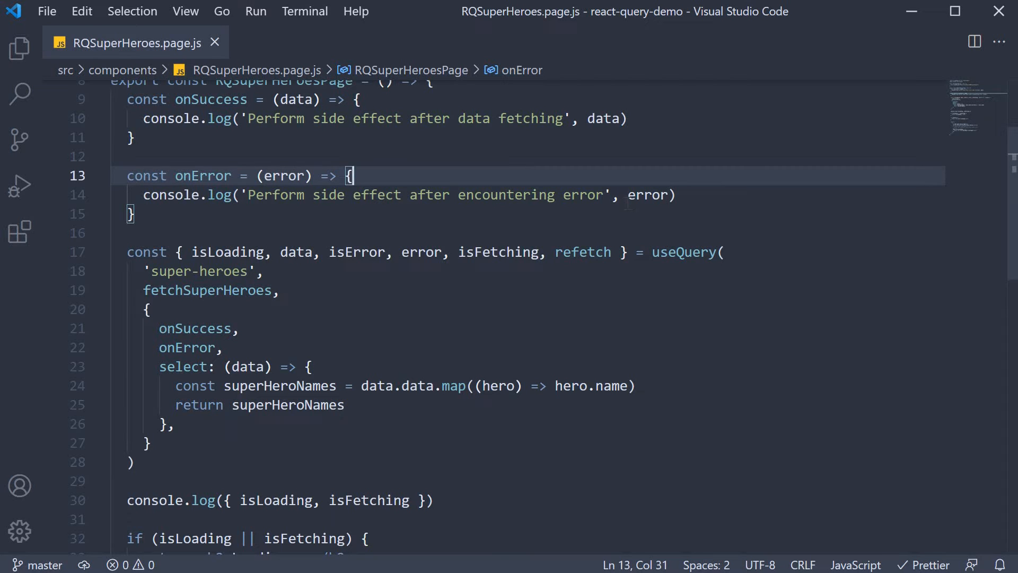
mouse_move(361, 336)
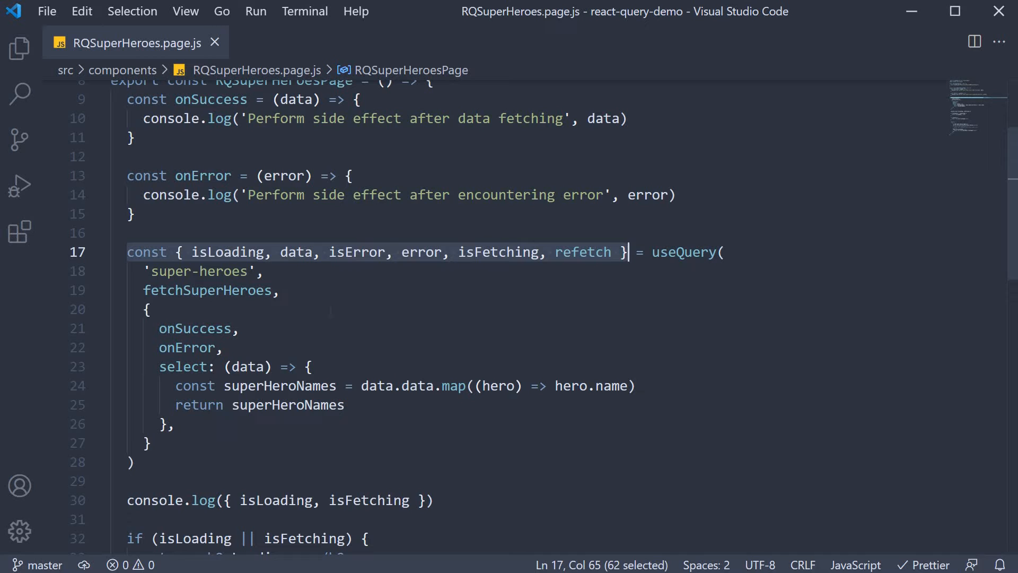
Create a new hooks folder inside src in the Explorer
click(147, 309)
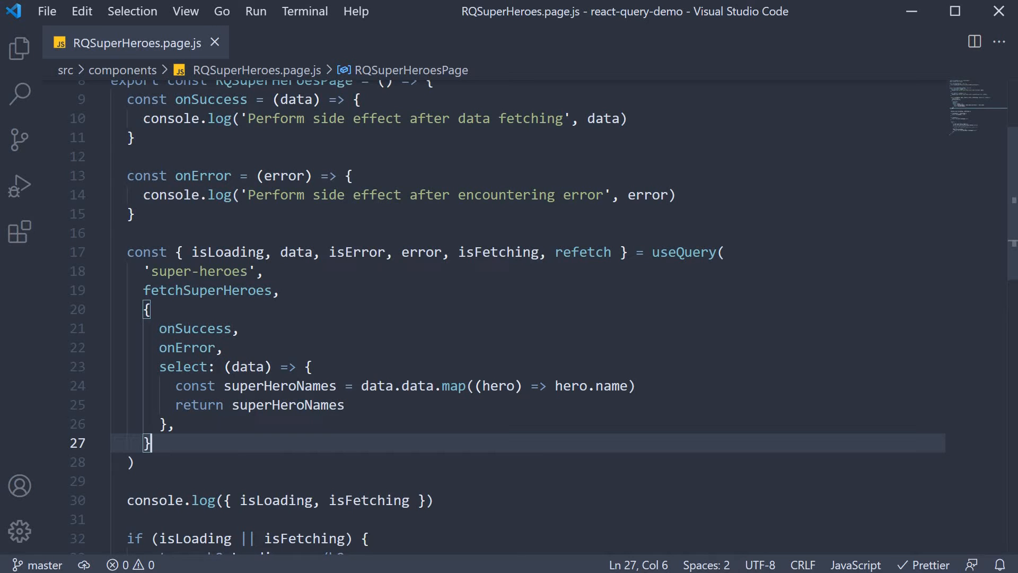
click(19, 49)
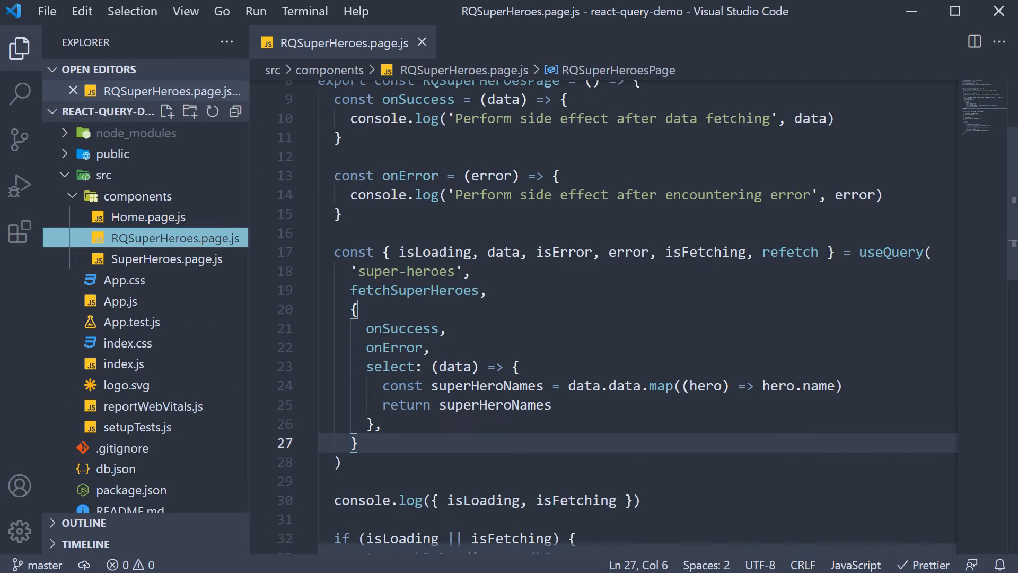
mouse_move(127, 343)
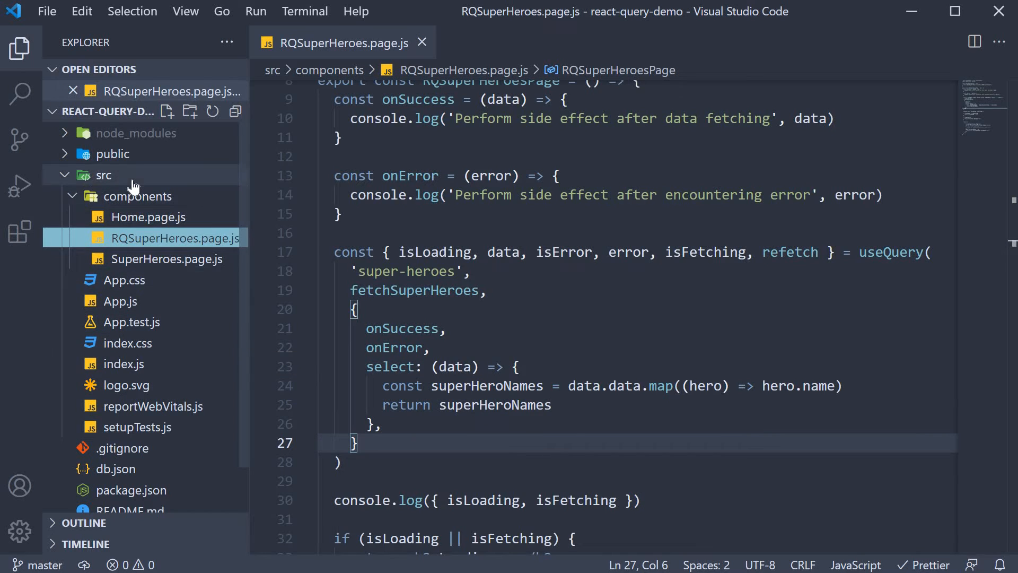
click(104, 176)
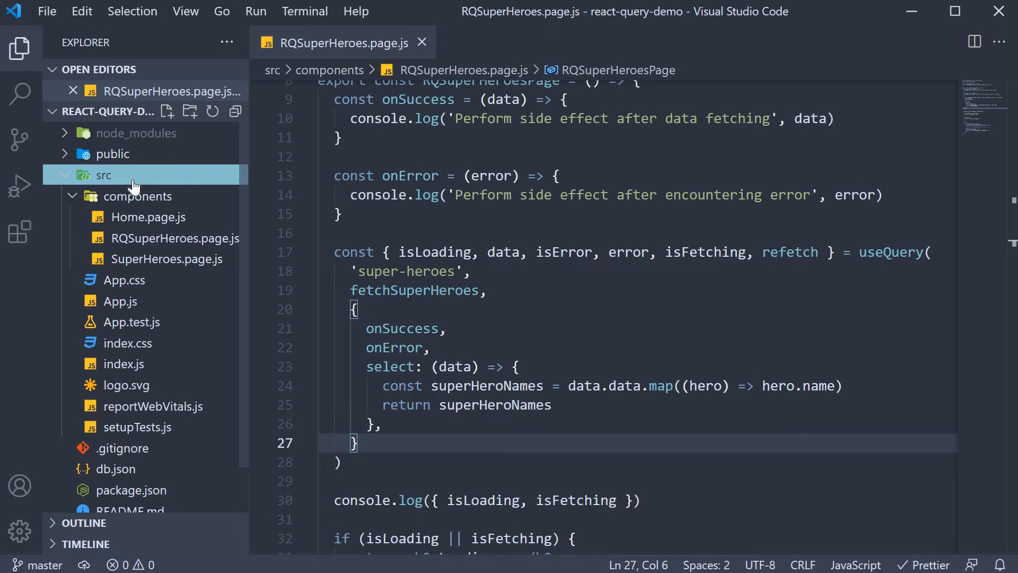
click(190, 111)
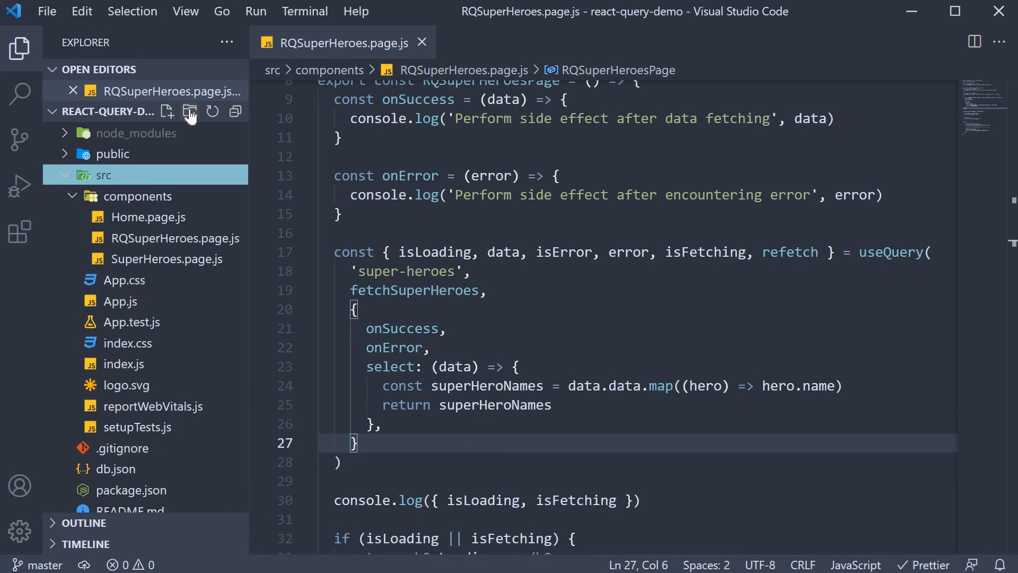
click(189, 110)
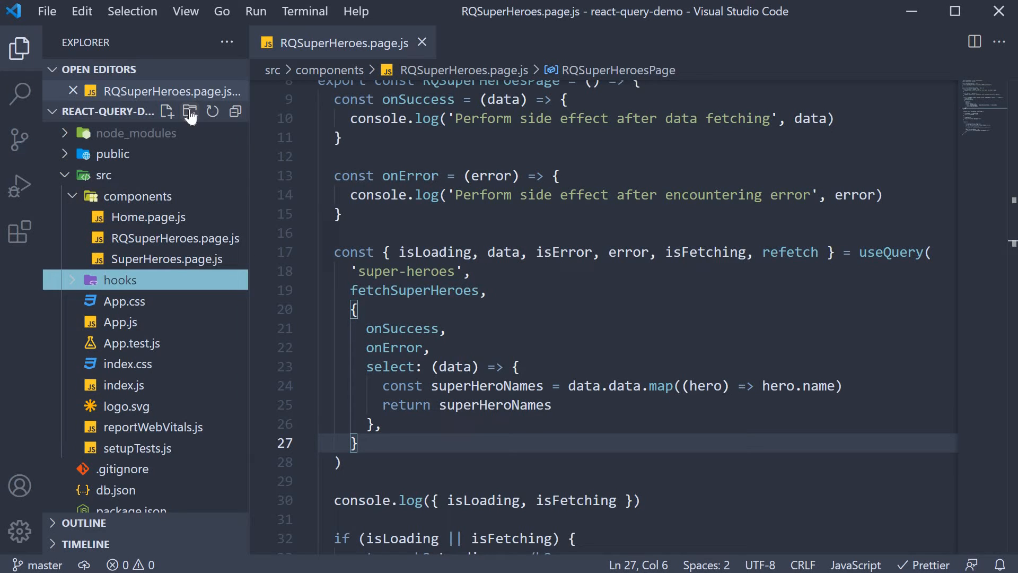
mouse_move(167, 112)
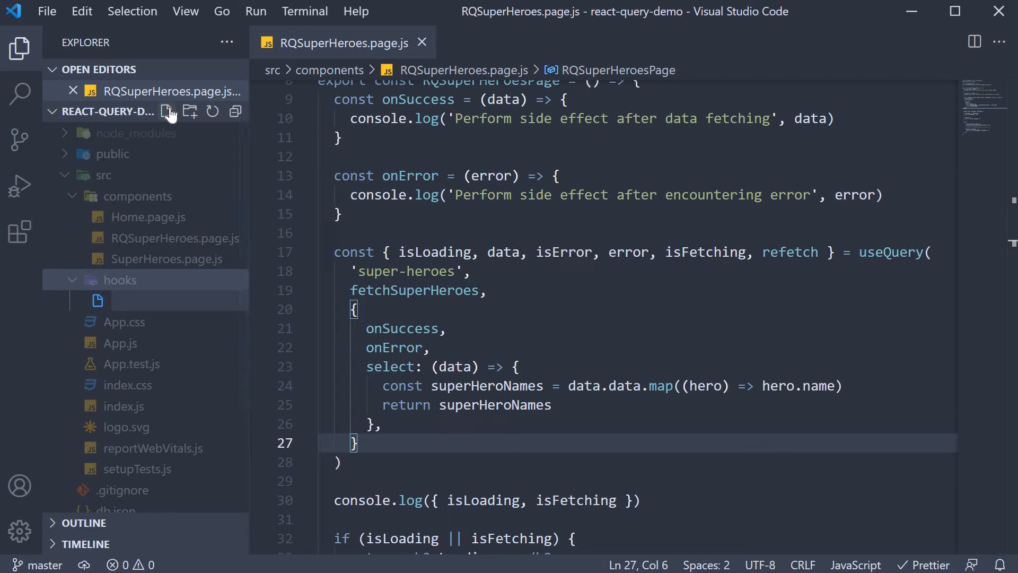
Add useSuperHeroesData.js to the hooks folder and open it
text(useSuperHeroe)
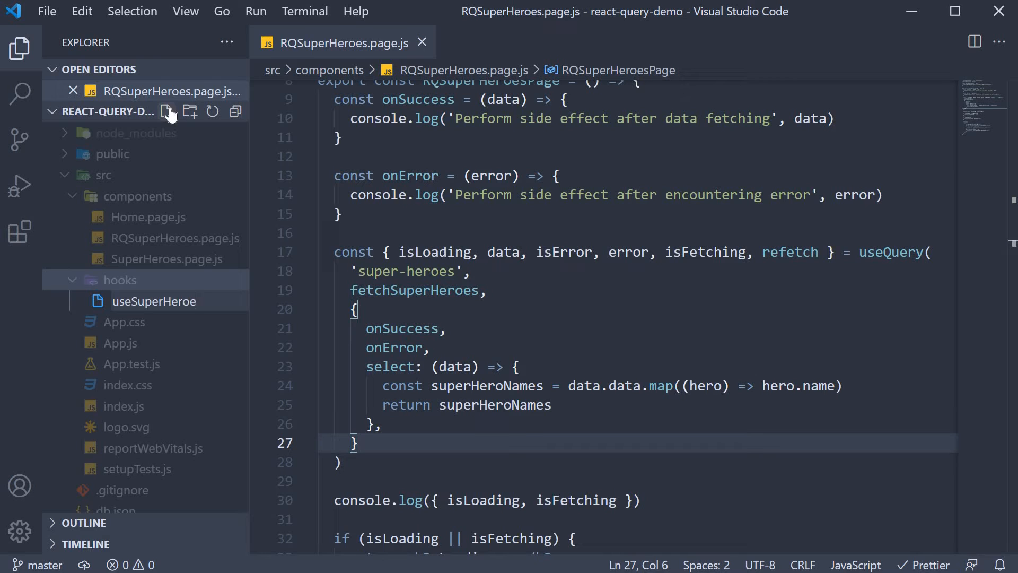
text(sData.j)
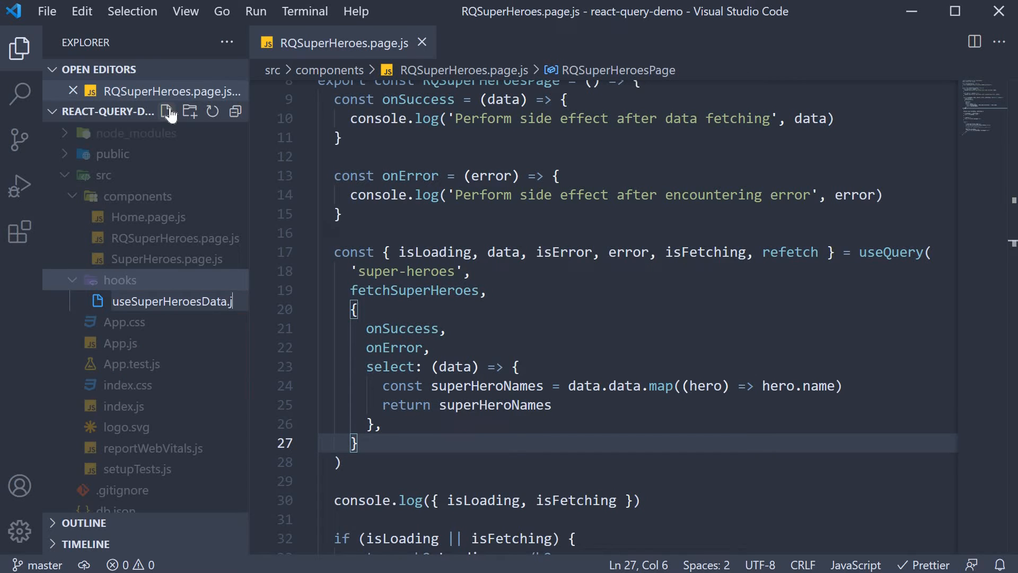
double_click(173, 301)
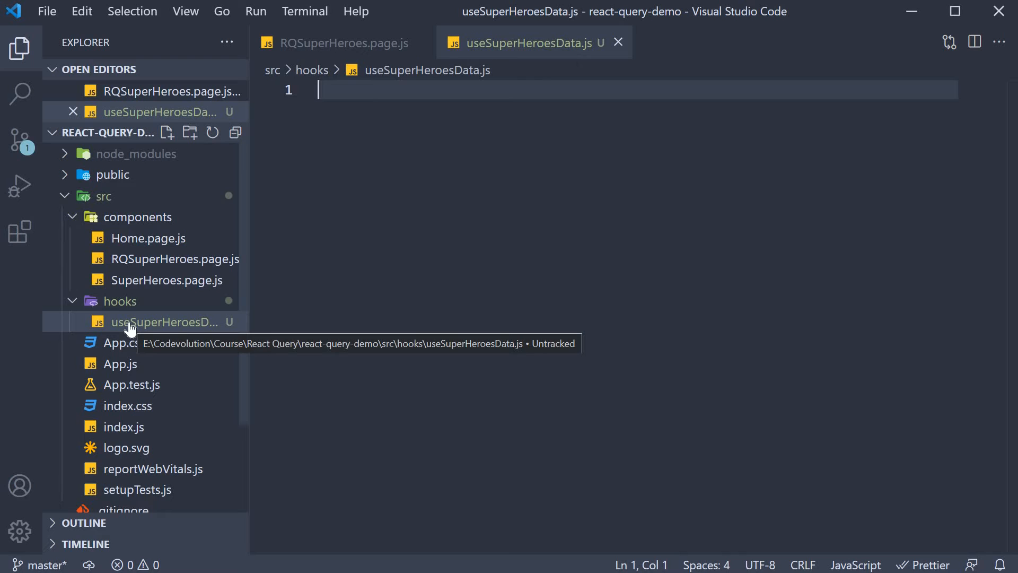
mouse_move(198, 323)
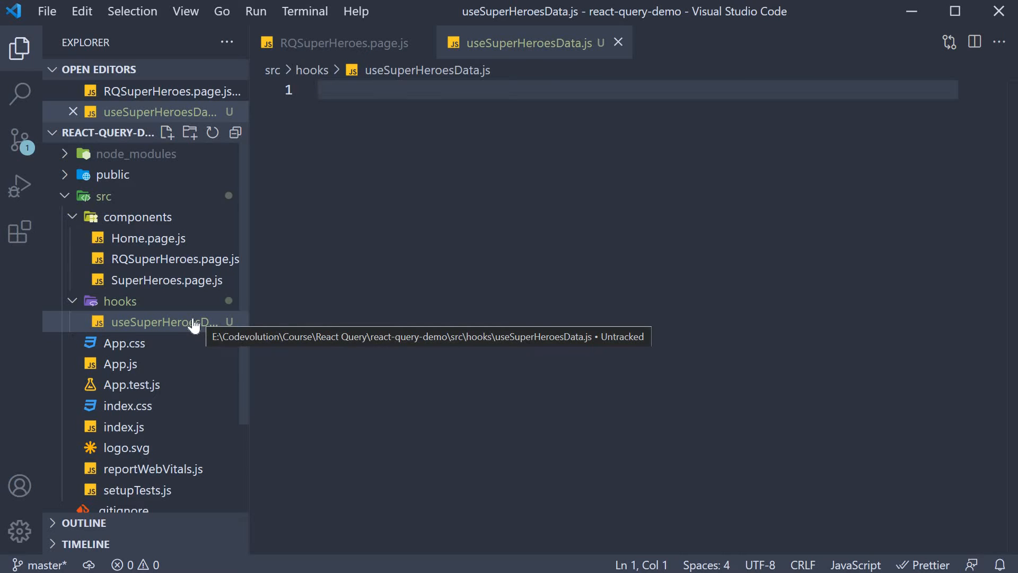
mouse_move(202, 330)
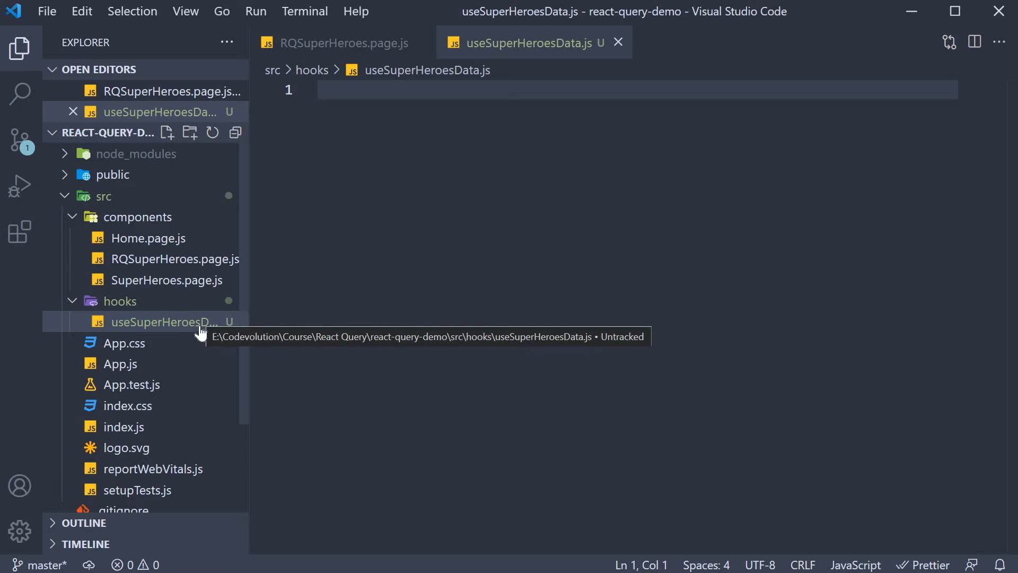
mouse_move(187, 326)
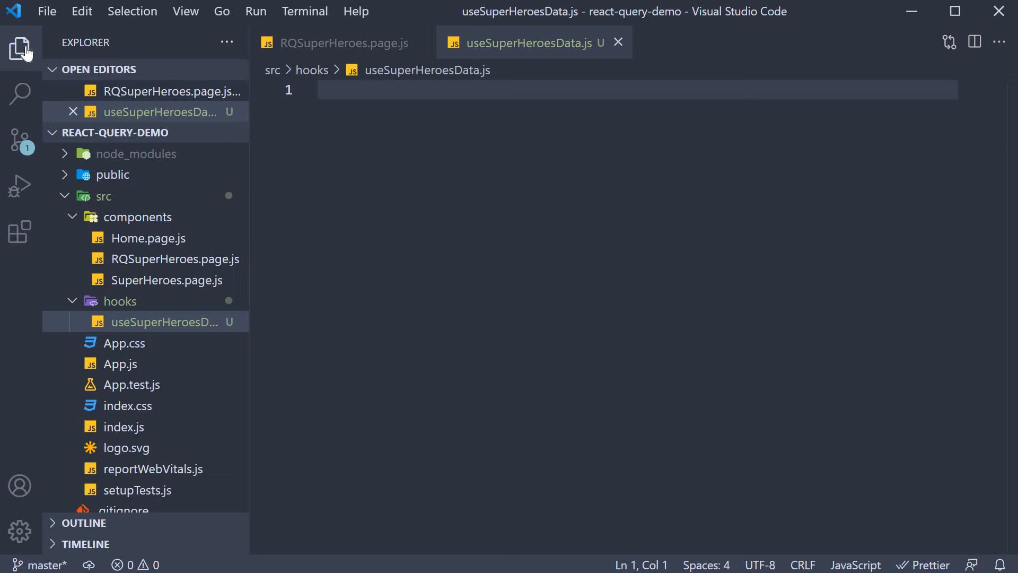
Close the Explorer sidebar so the empty hook file fills the editor
click(19, 49)
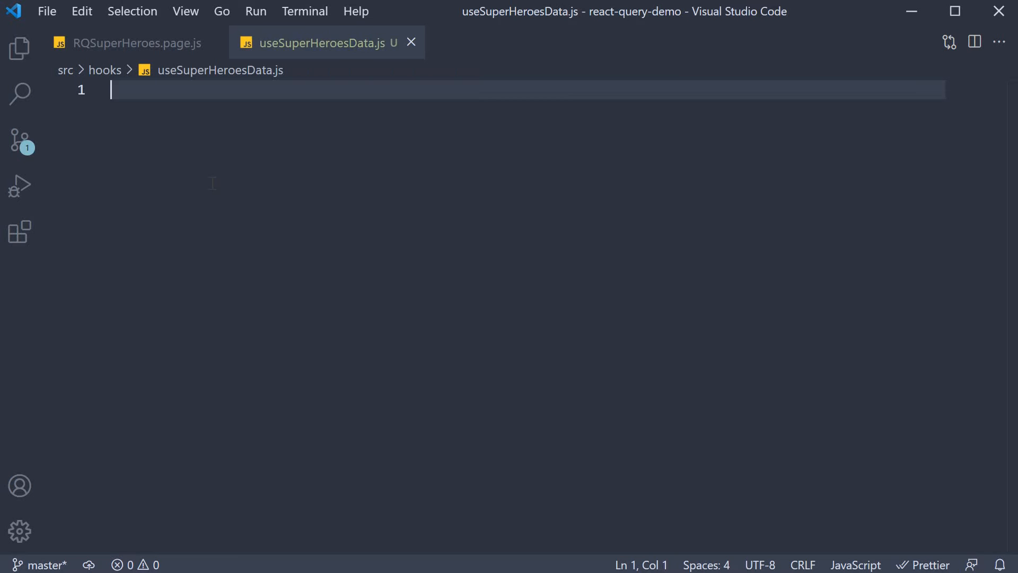
Type 'const useSuperHeroesData = () => {' as the file's first line
text(const useS)
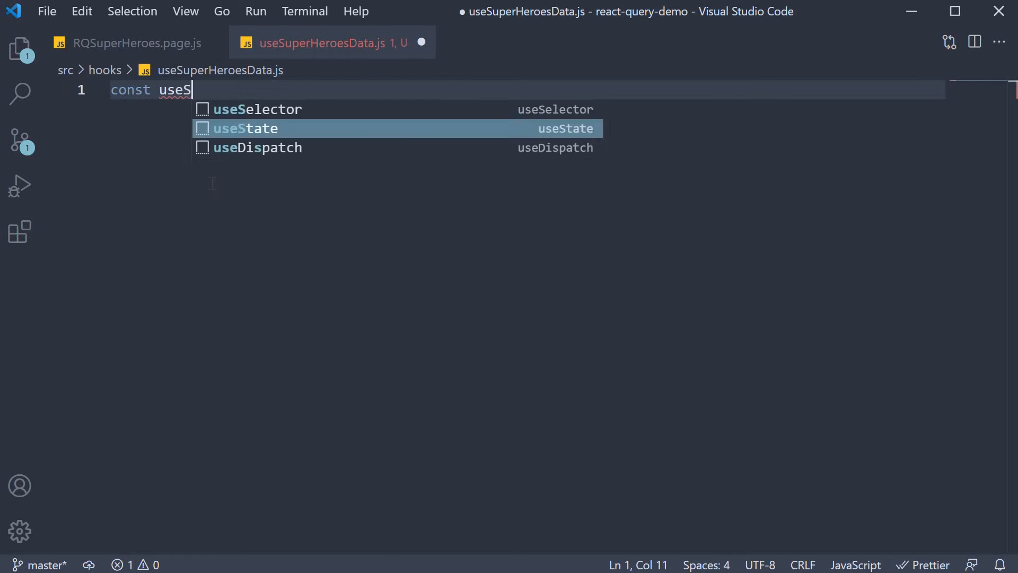
text(uperHeroesData)
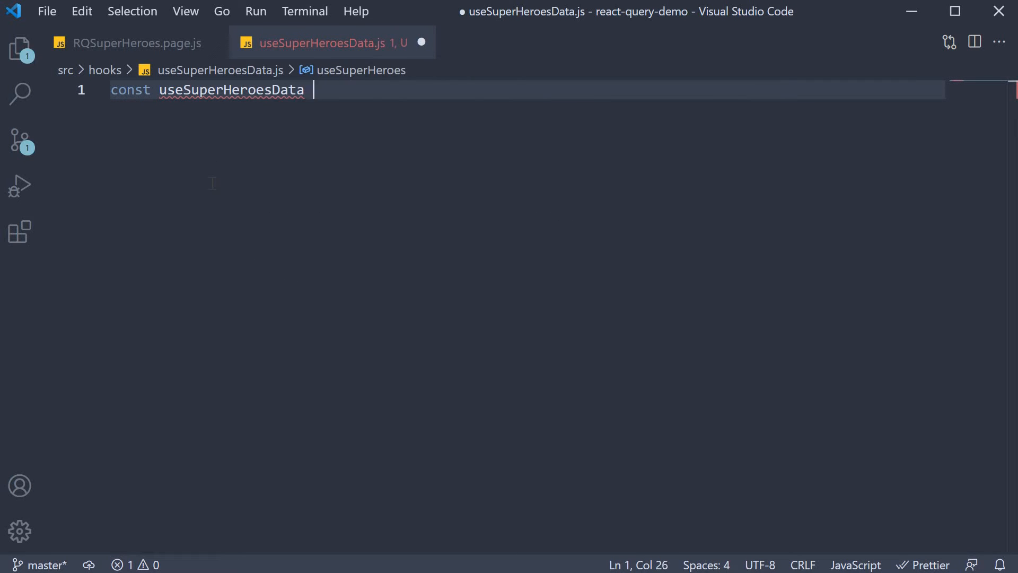
text(= () =>)
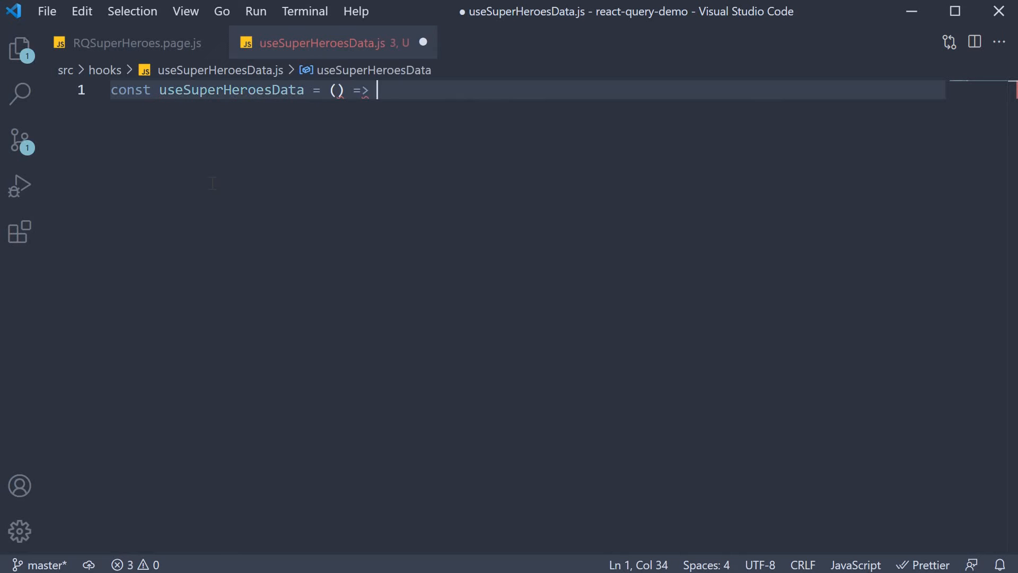
text({)
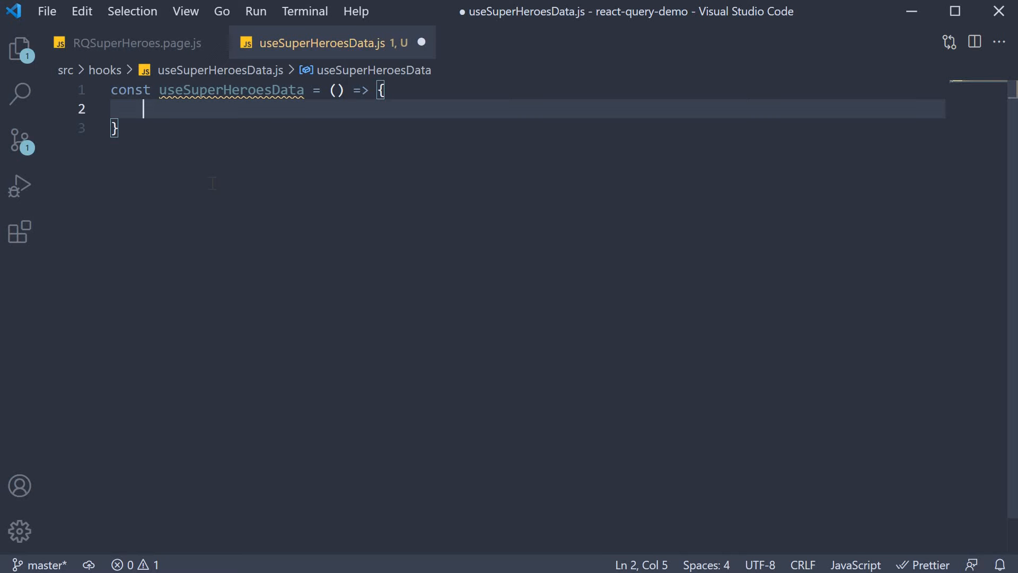
mouse_move(104, 40)
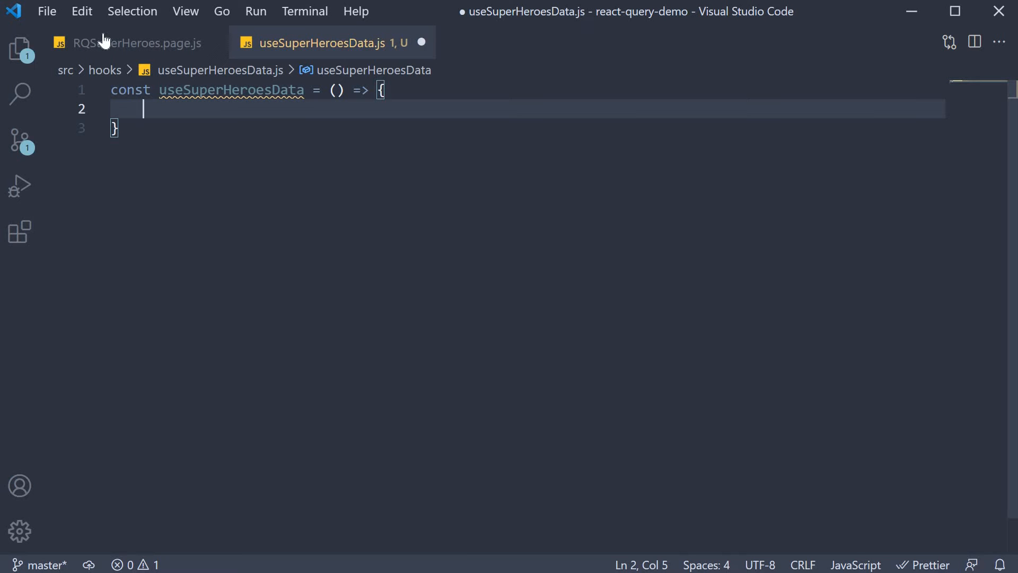
Paste the page's useQuery call with onSuccess, onError, select into the hook, and save
click(137, 43)
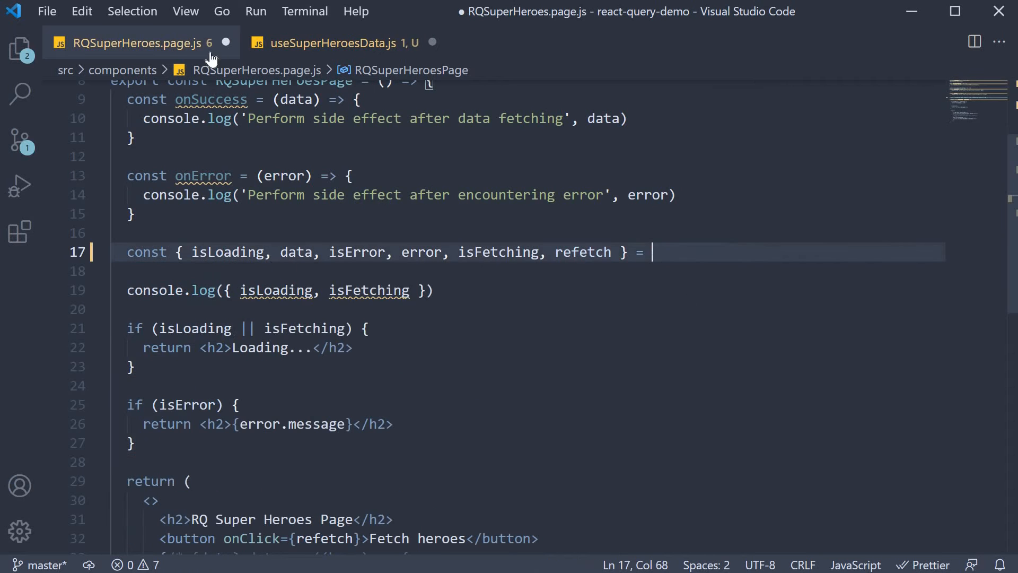
click(338, 42)
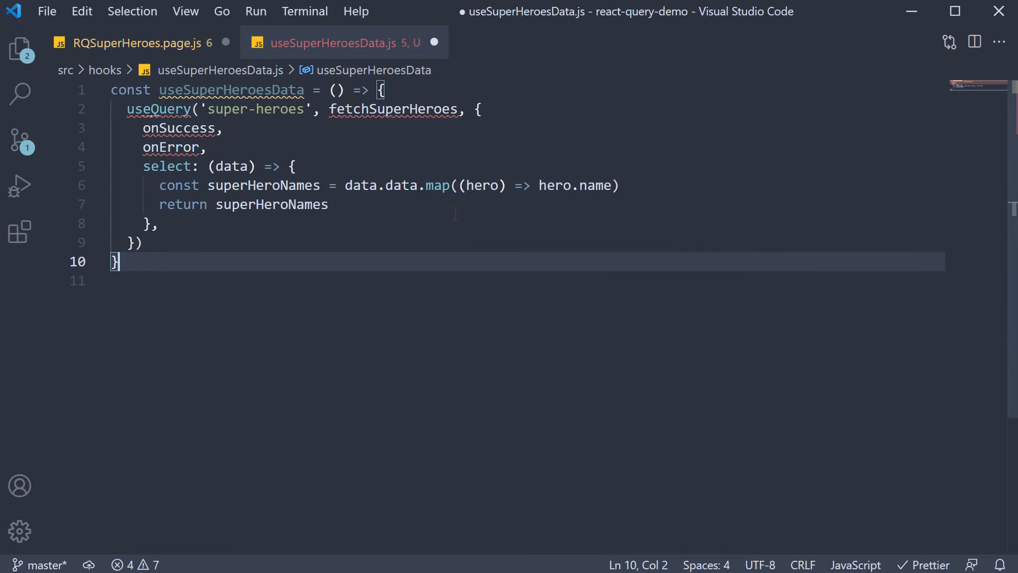
key(ctrl+s)
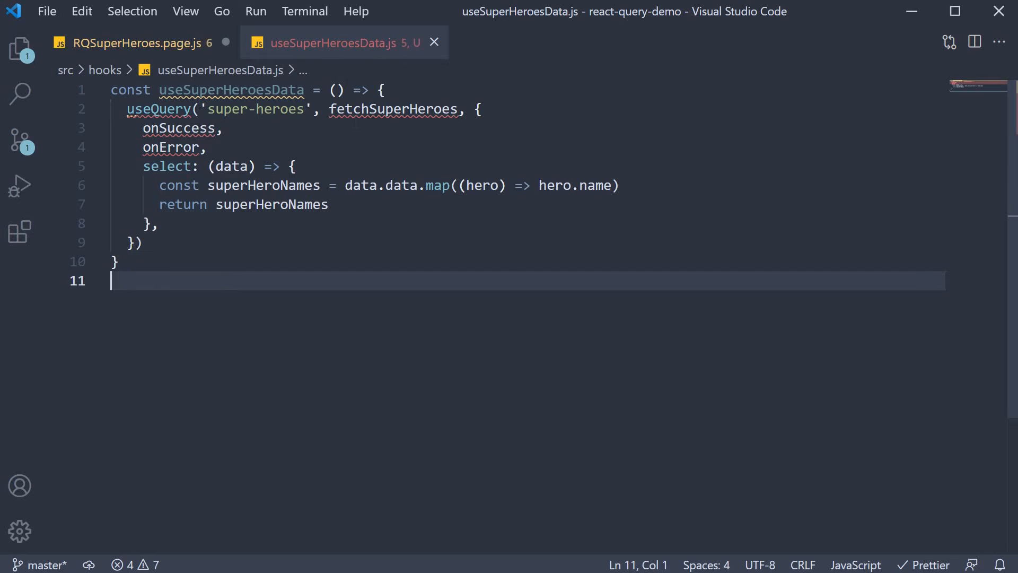
mouse_move(158, 108)
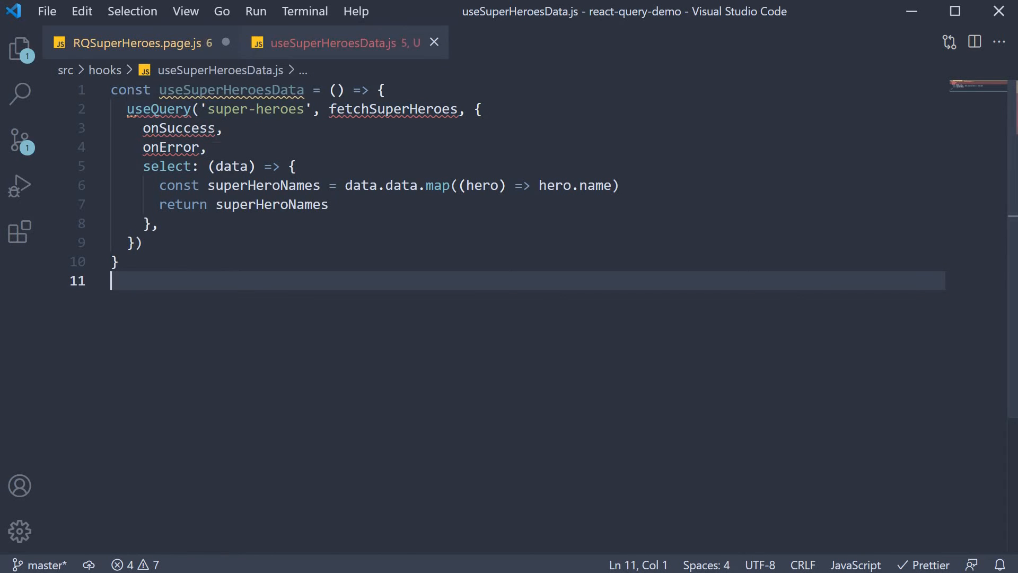
Move the axios import and fetchSuperHeroes from the page into useSuperHeroesData.js
click(130, 43)
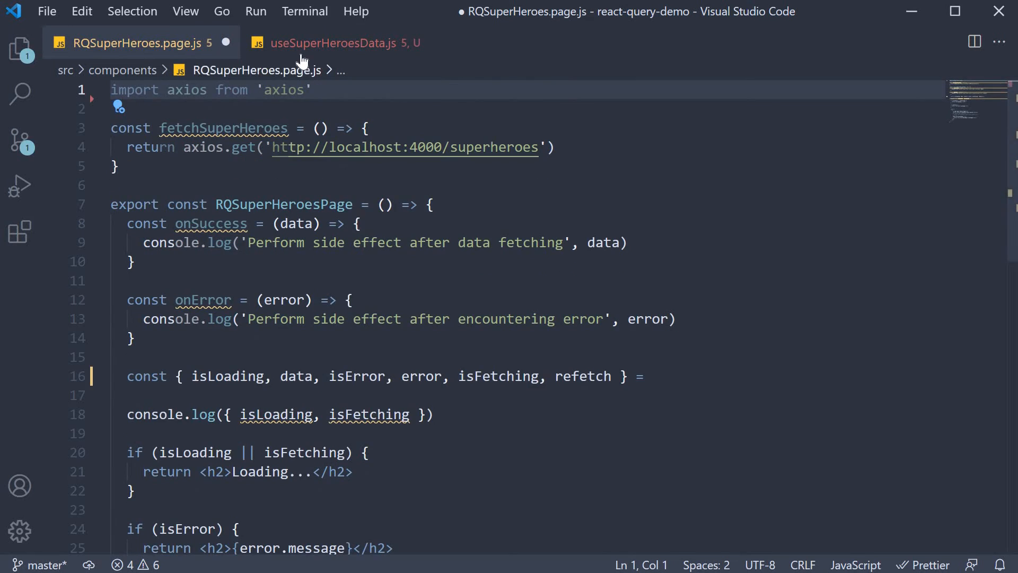
click(332, 43)
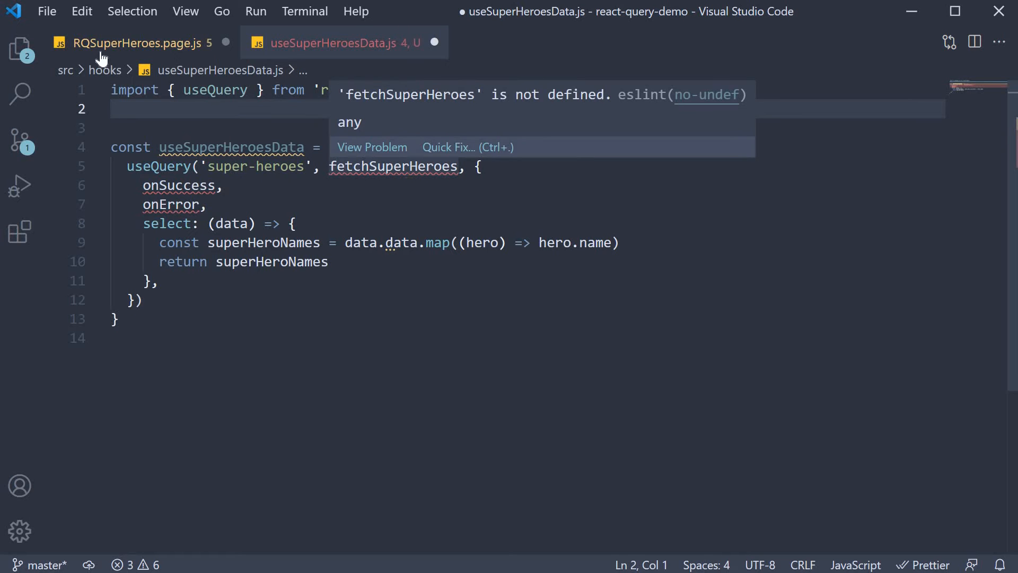
click(136, 43)
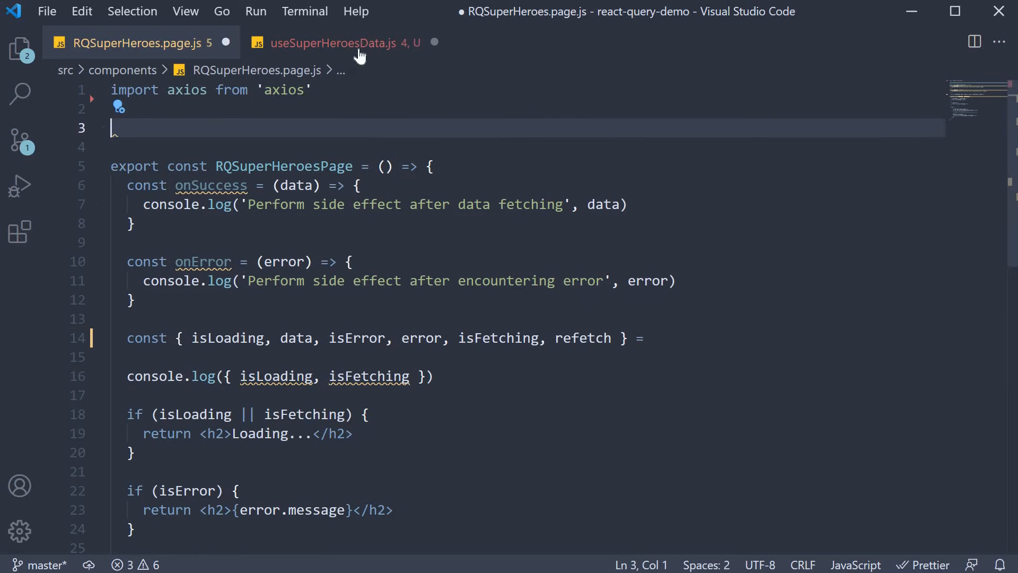
click(338, 43)
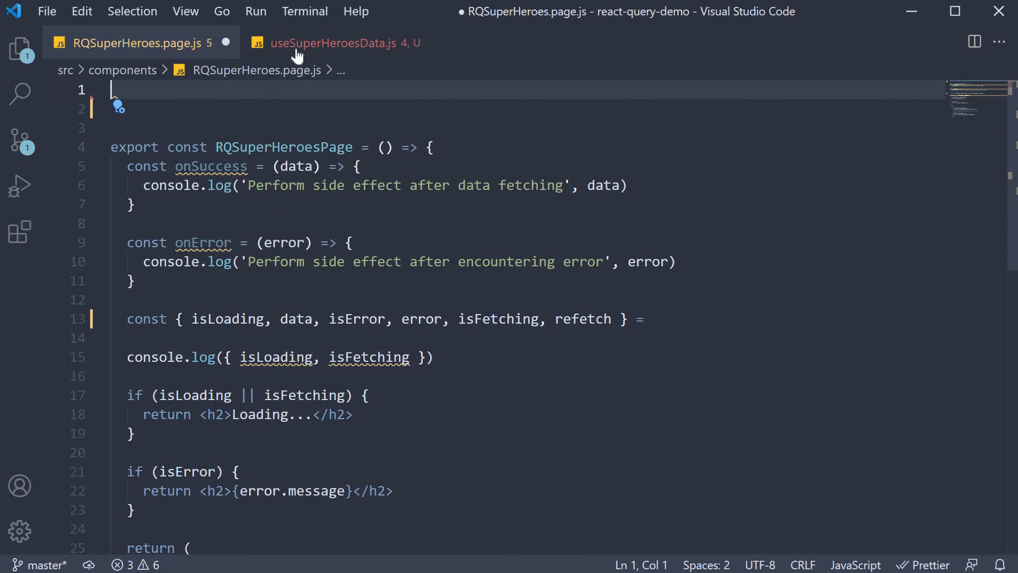
click(338, 43)
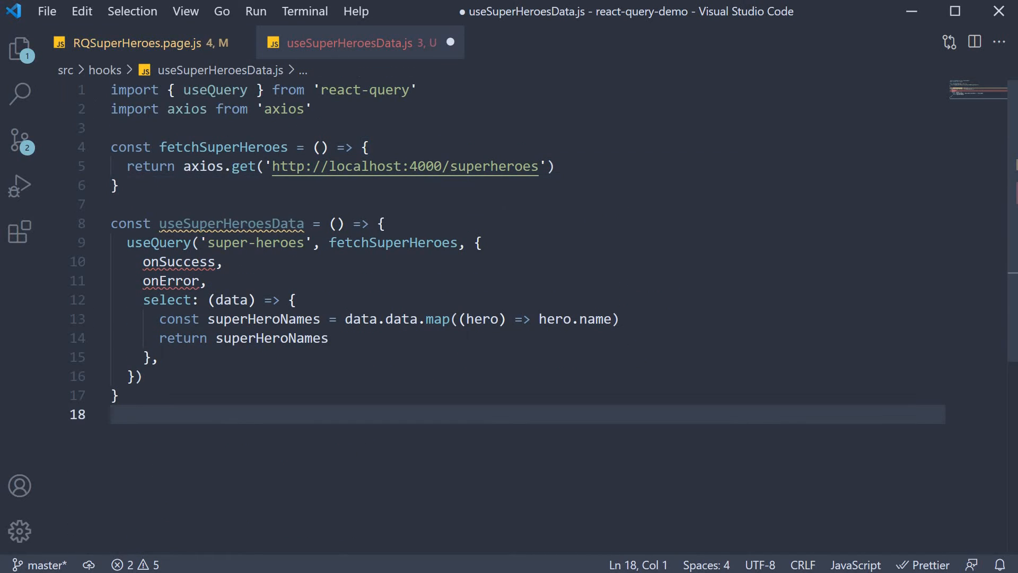
mouse_move(266, 428)
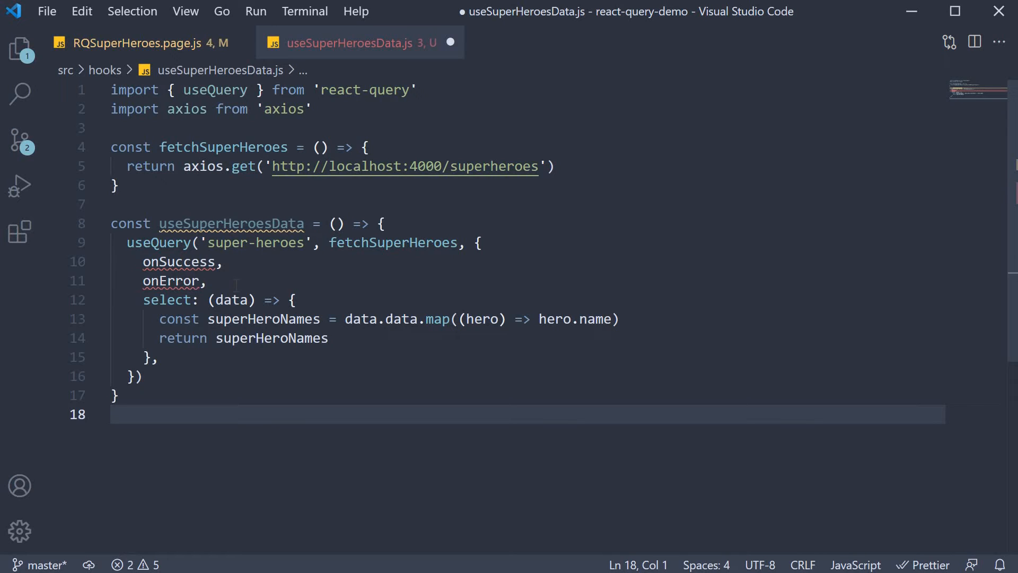
mouse_move(317, 427)
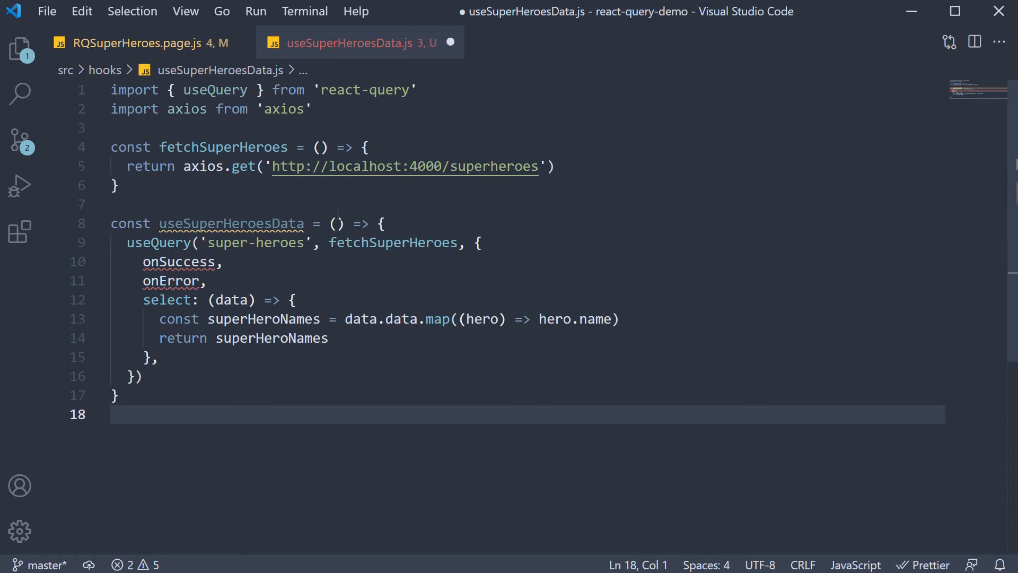
Give the hook onSuccess, onError parameters, return useQuery, and export it
text(on)
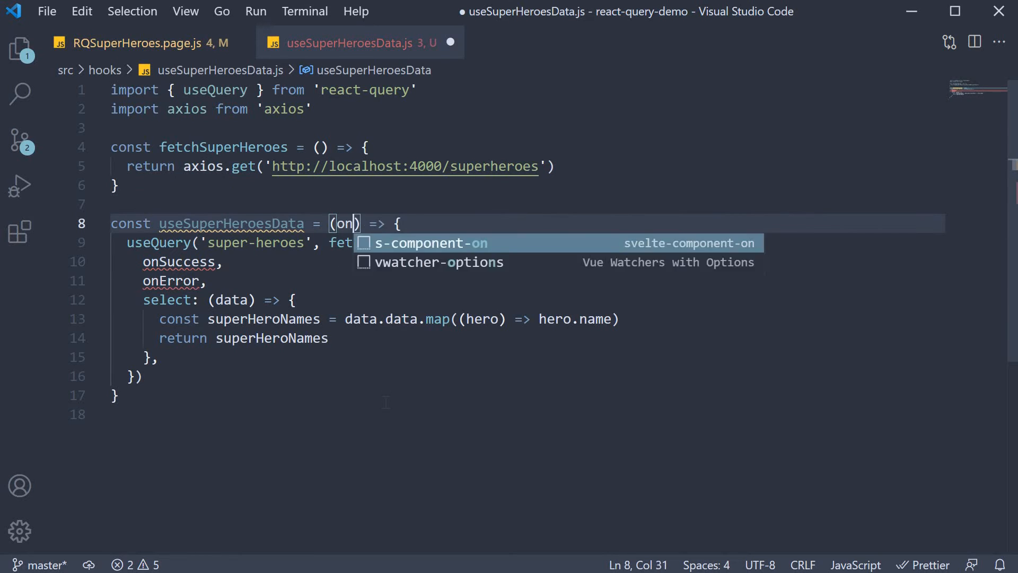
text(Success,)
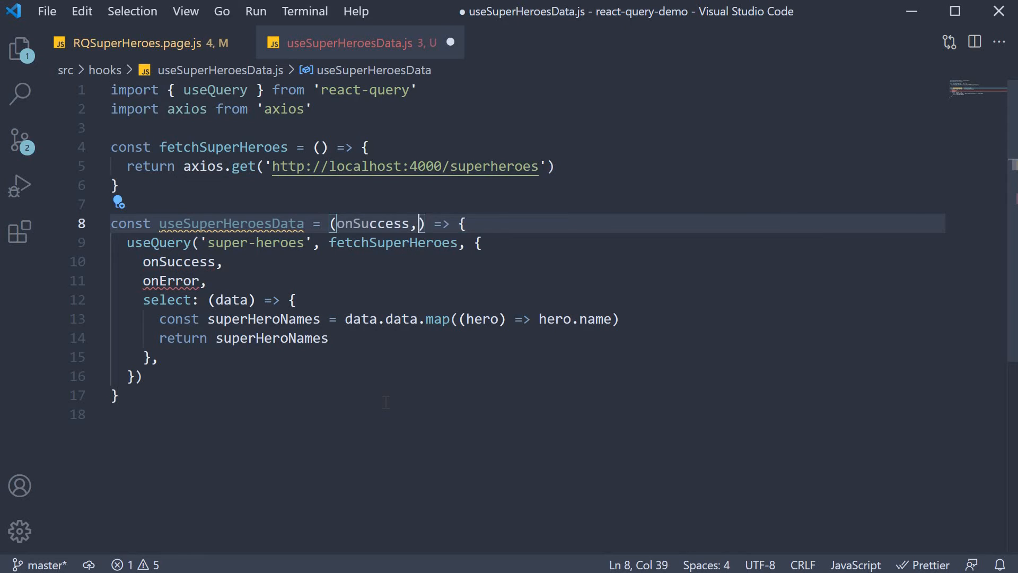
text(onError)
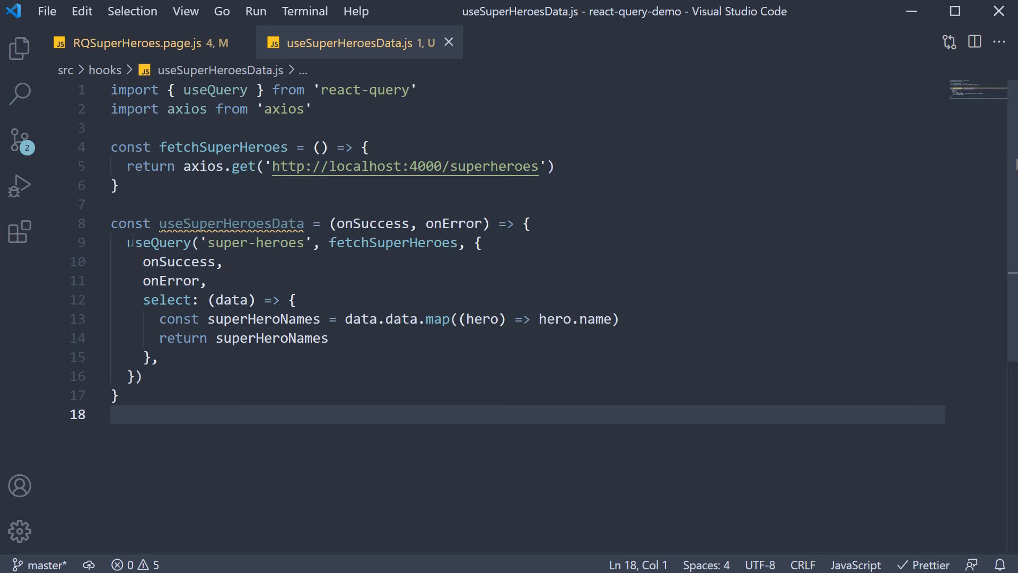
text(return)
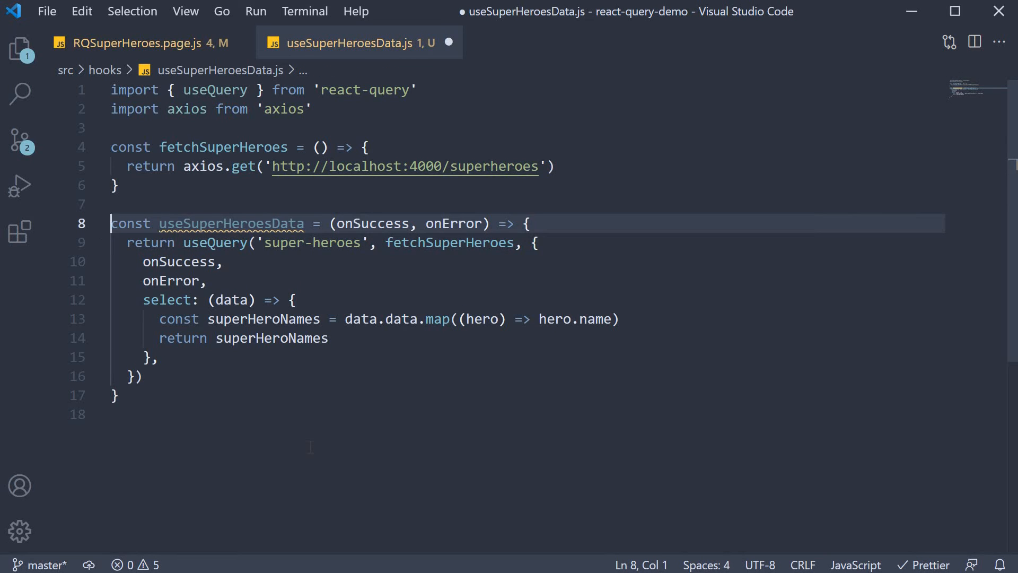
text(export)
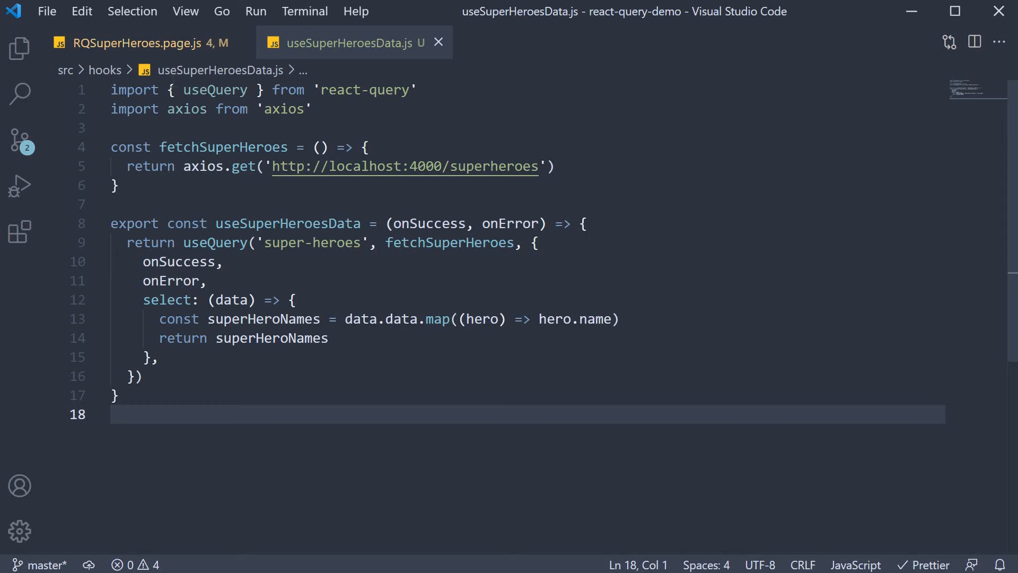
Call useSuperHeroesData(onSuccess, onError) in RQSuperHeroes.page.js
click(136, 43)
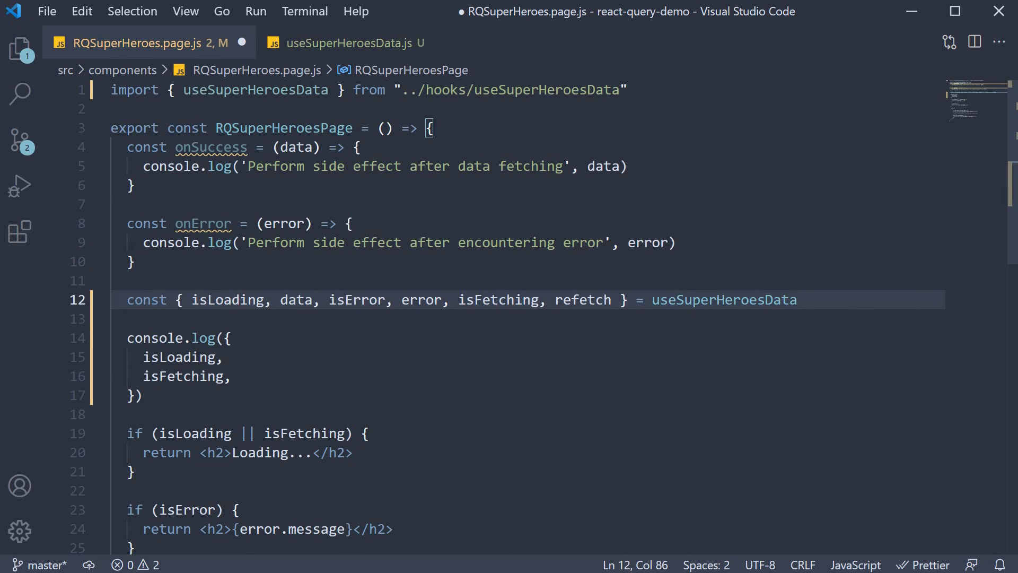
text((onSuccess)
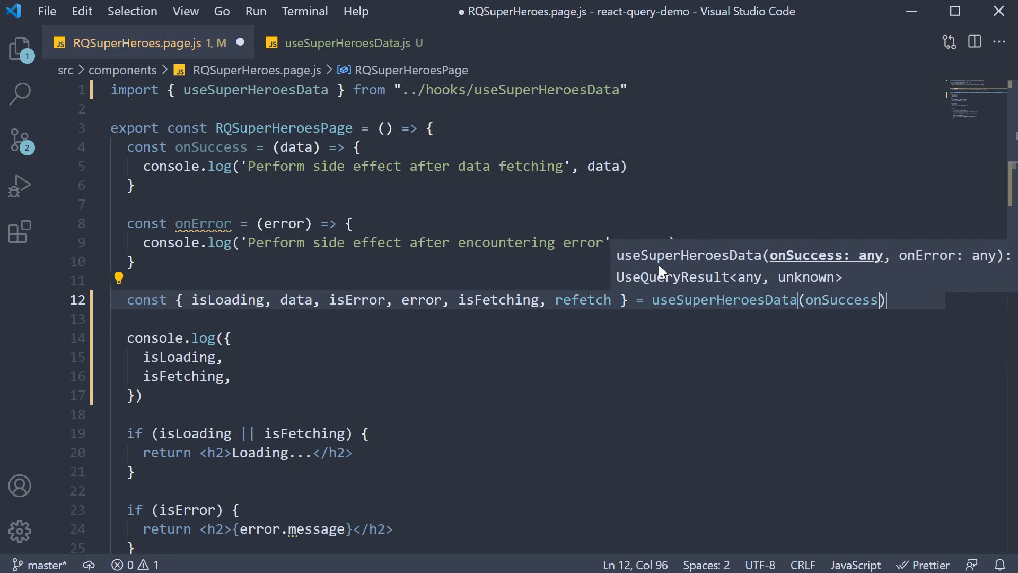
text(, onError)
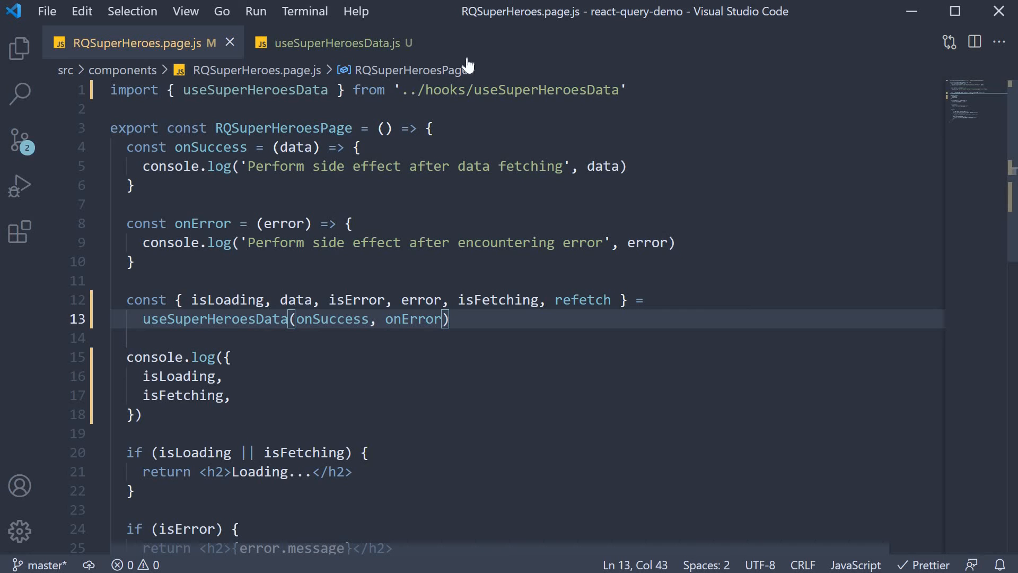
double_click(509, 90)
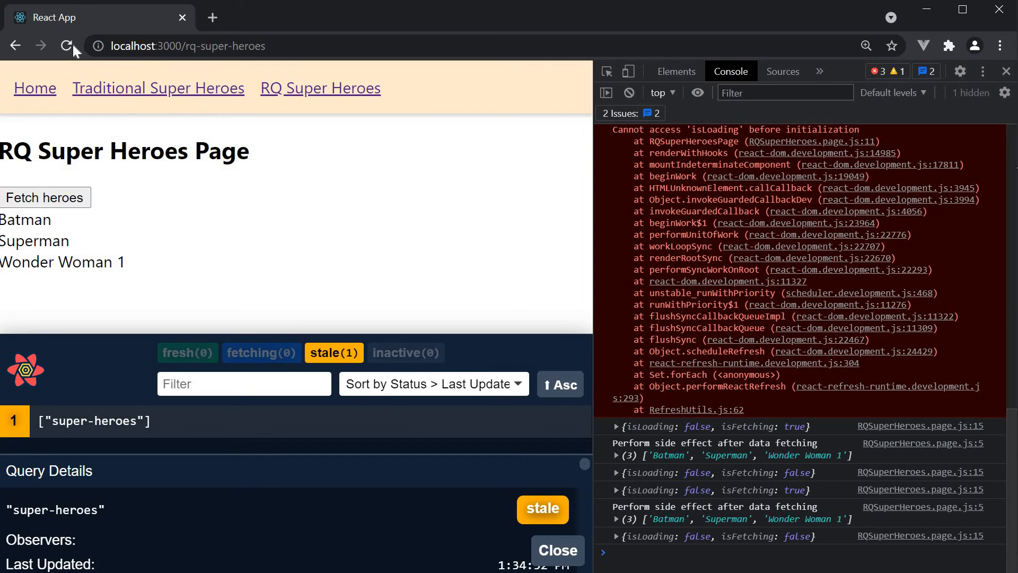
Reload the RQ Super Heroes page to confirm Batman, Superman and Wonder Woman 1 load
click(66, 46)
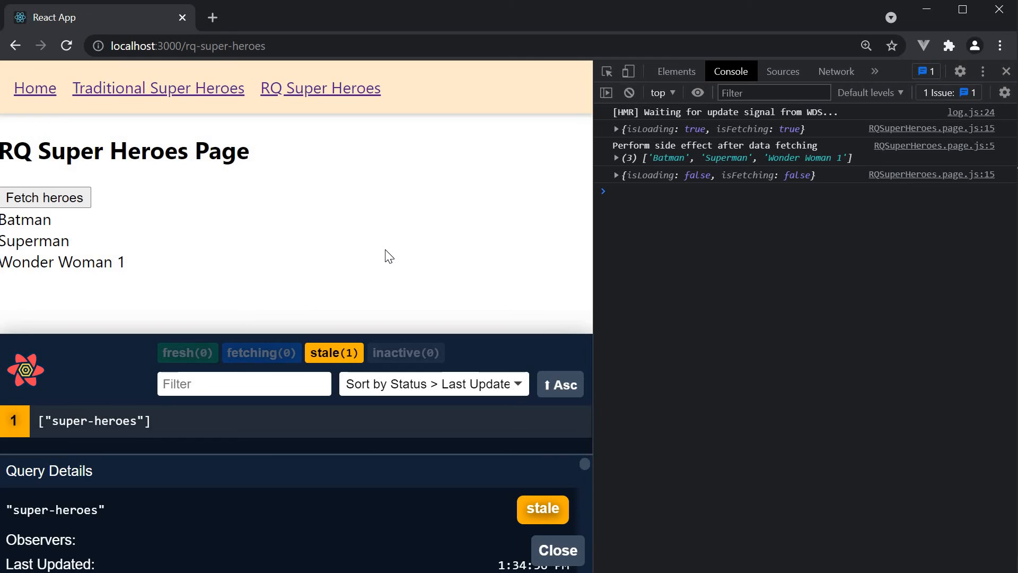
mouse_move(805, 266)
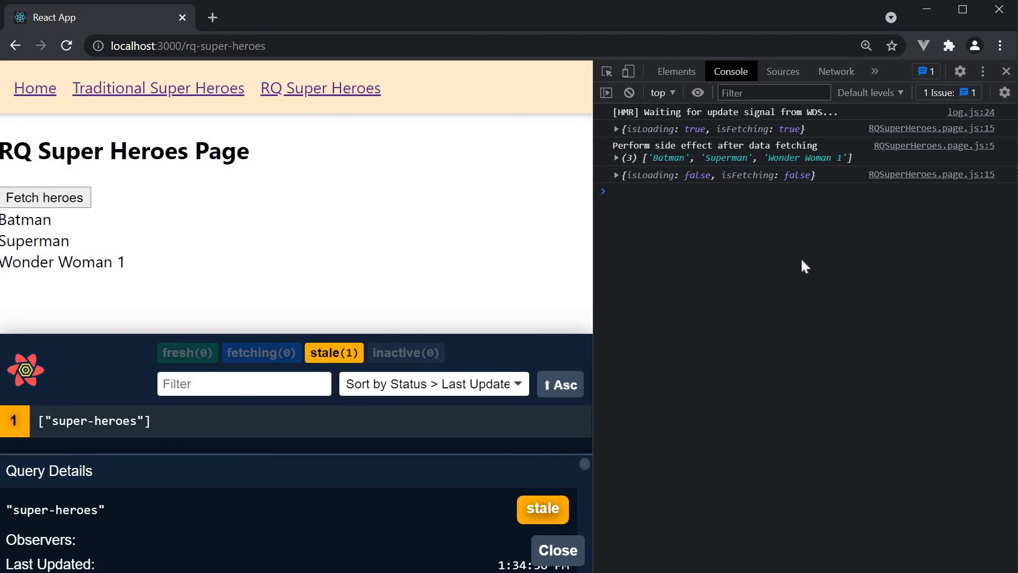
mouse_move(761, 158)
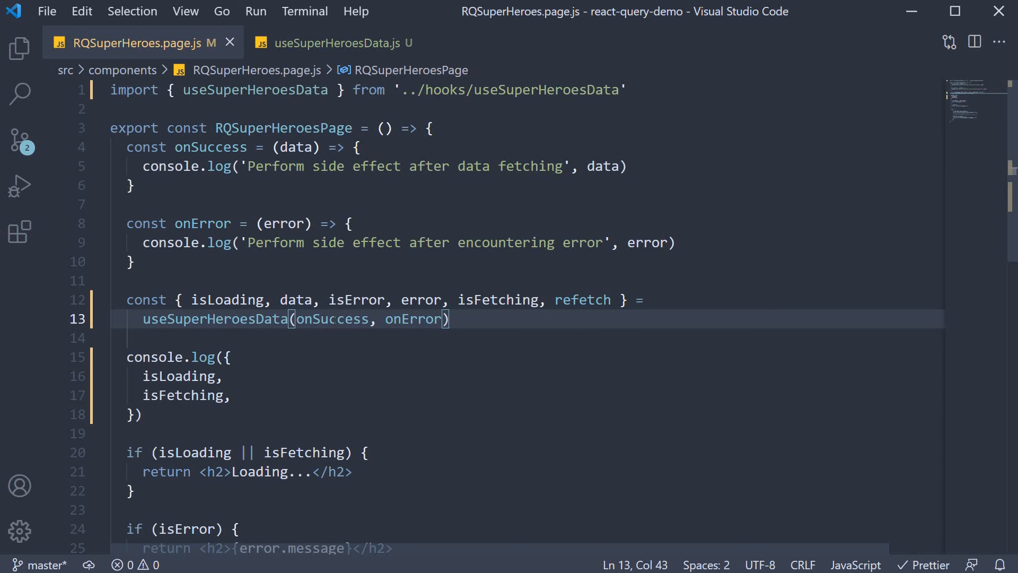
Highlight onSuccess and onError in the hook call, then reopen useSuperHeroesData.js
double_click(330, 319)
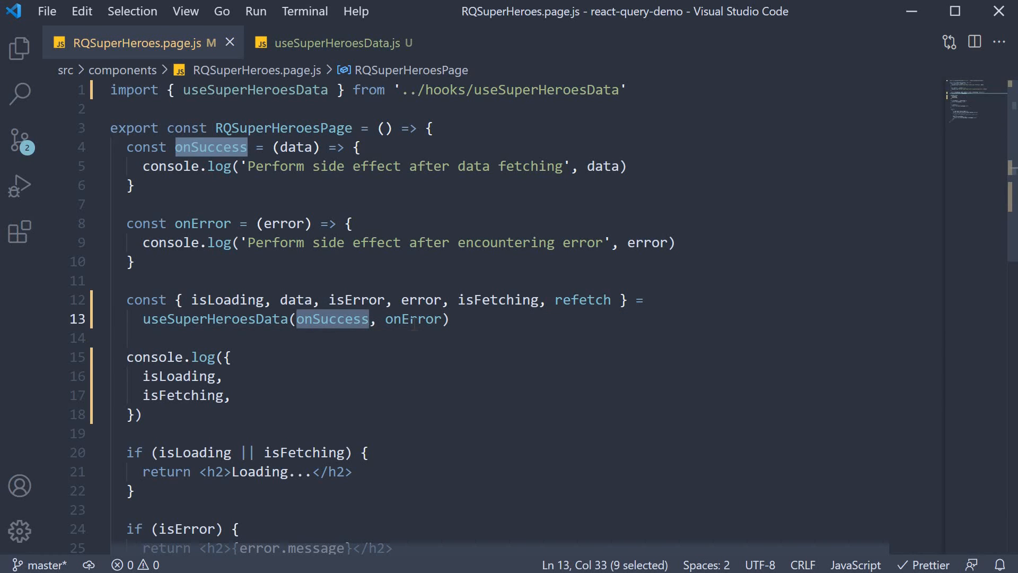
double_click(413, 319)
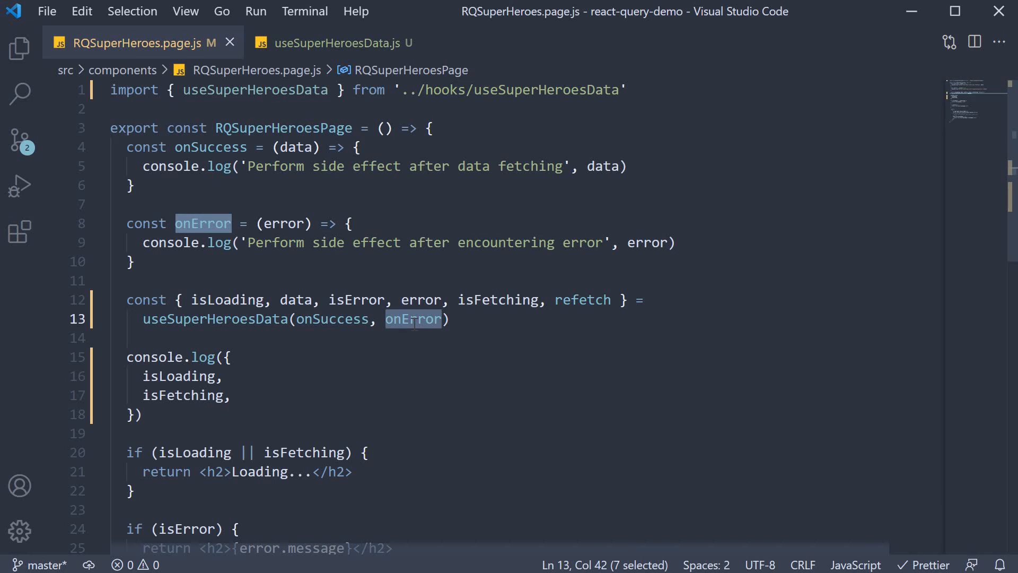
mouse_move(495, 375)
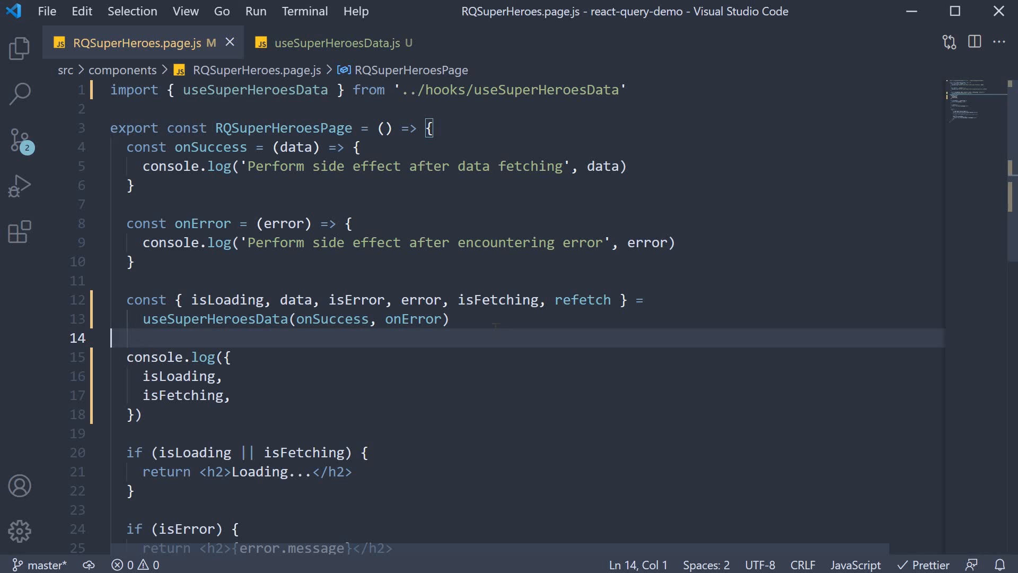
click(330, 43)
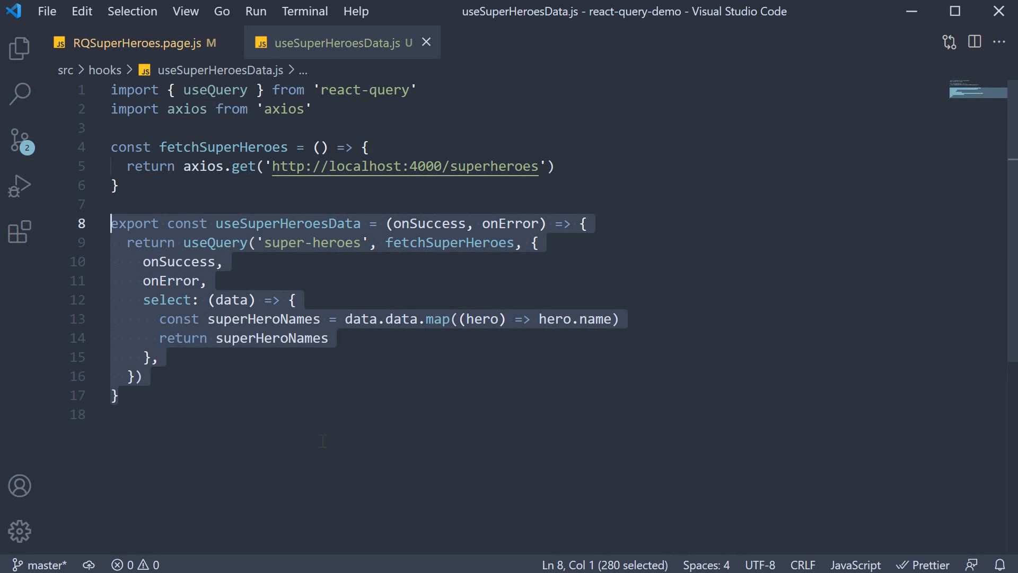
mouse_move(324, 460)
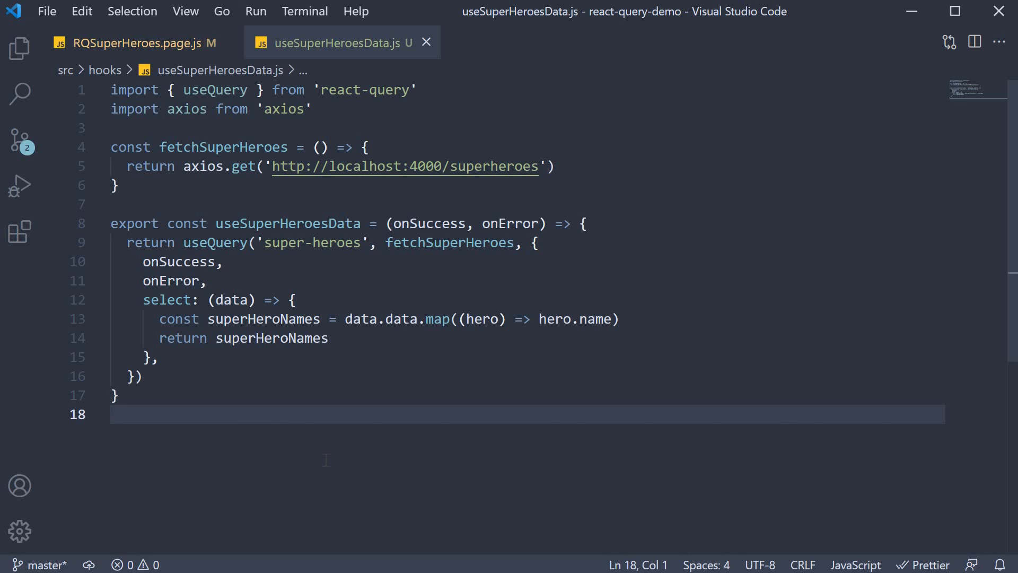
click(113, 414)
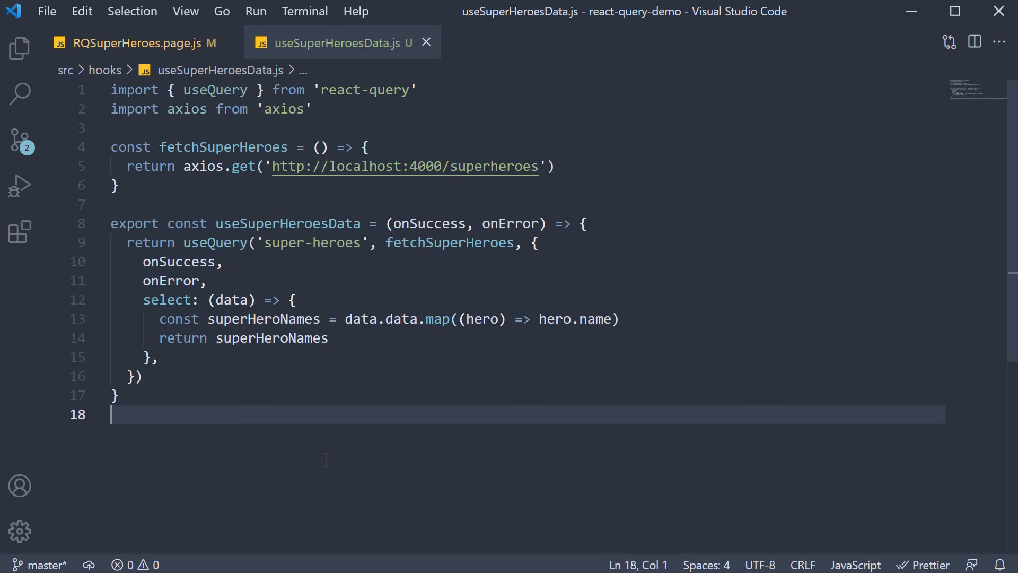
mouse_move(359, 436)
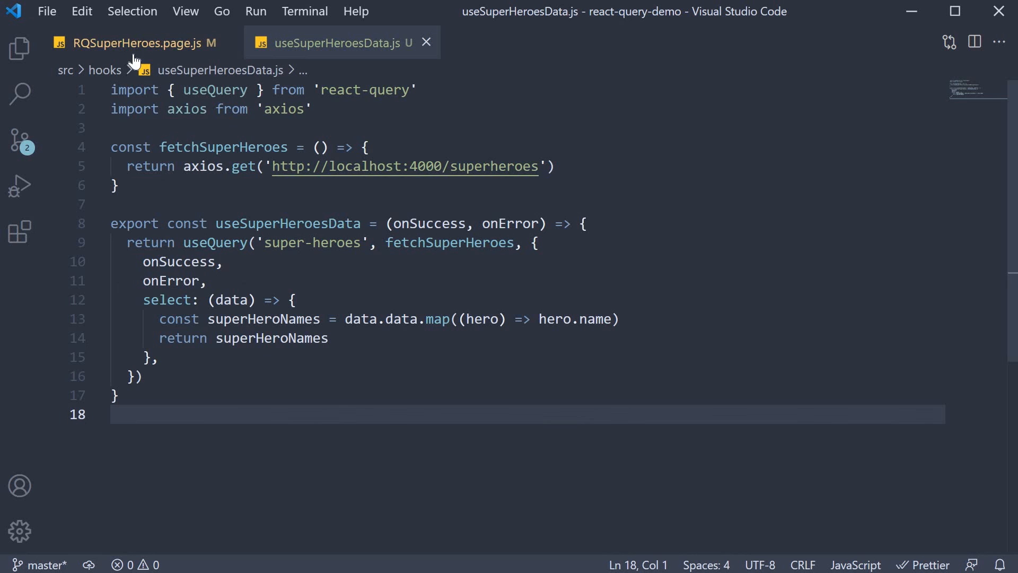
click(137, 43)
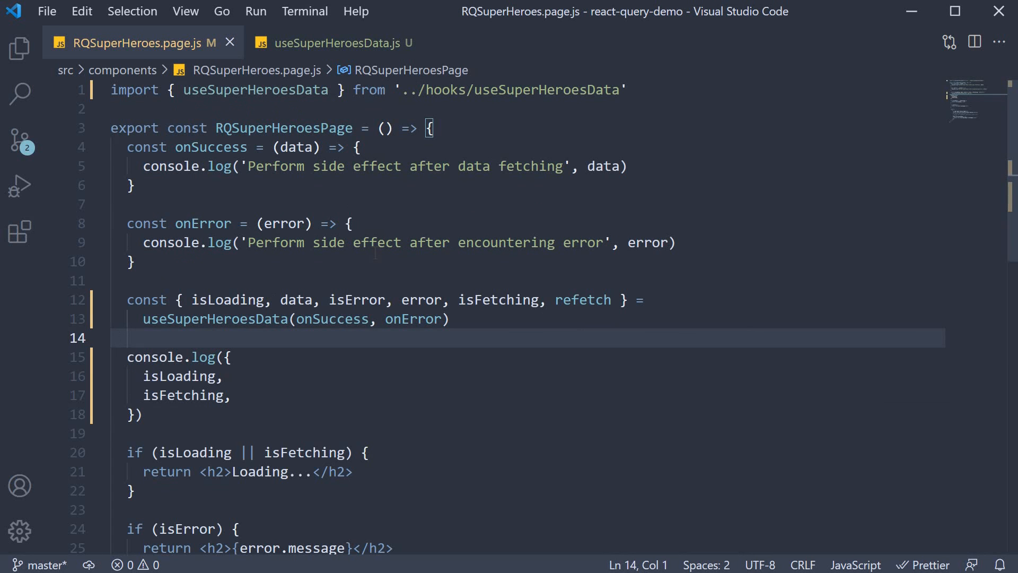